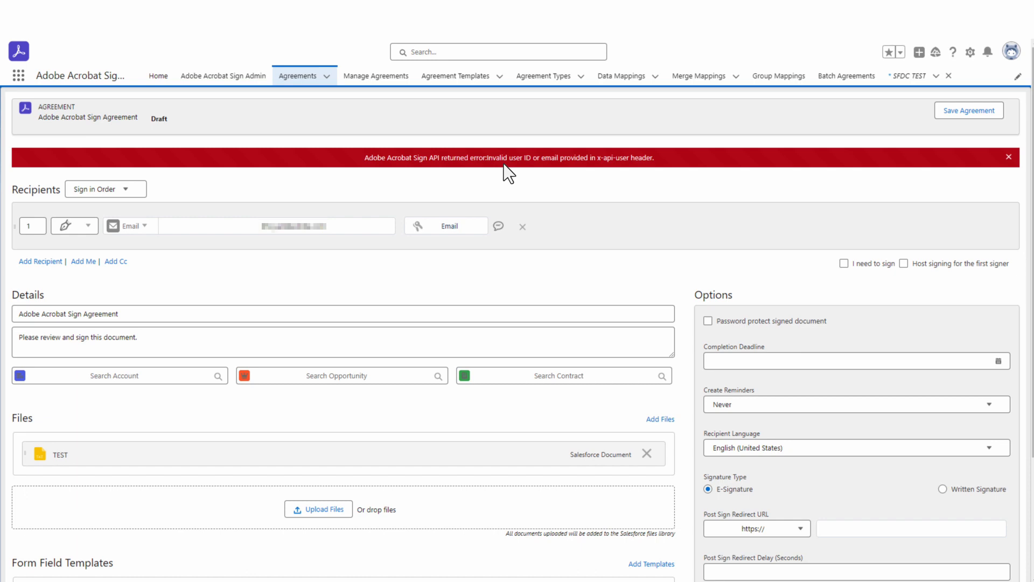
Step: From the Agreements list, follow the SFDC TEST link on the draft agreement with the invalid user error
{"action": "left_click", "coordinate": [297, 76]}
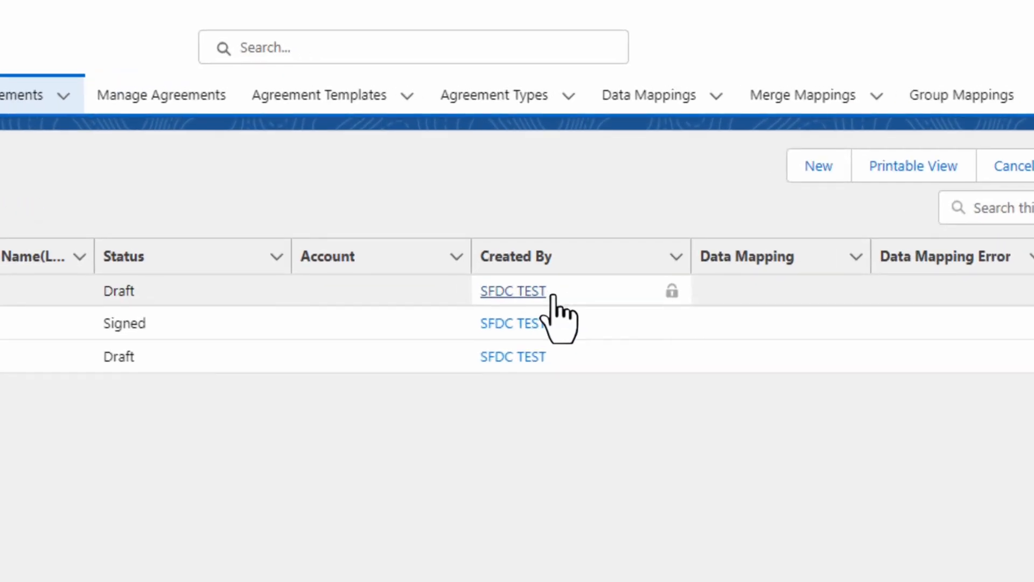
{"action": "left_click", "coordinate": [512, 291]}
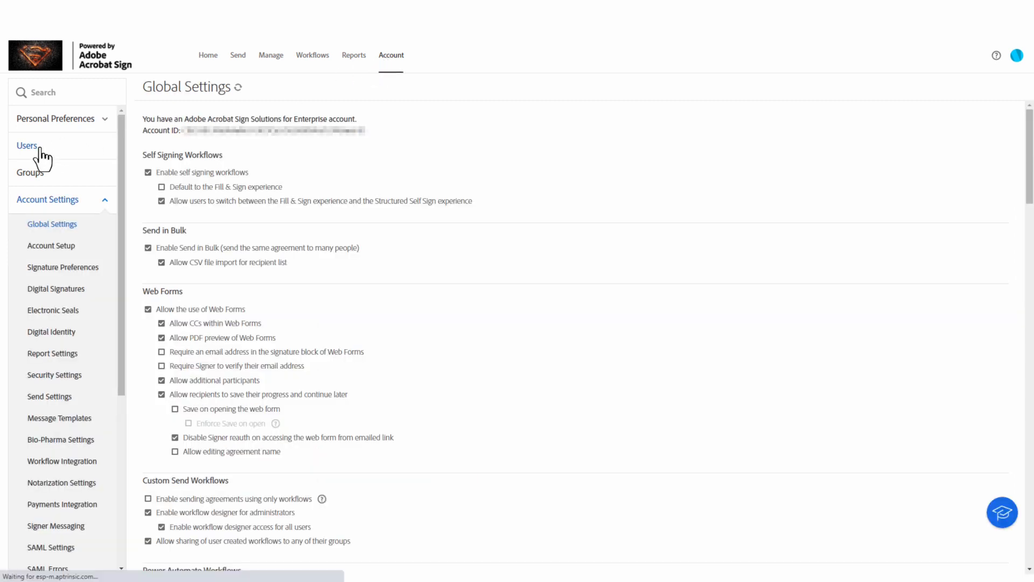
Step: Show all users including inactive ones and search for SFDC TEST, revealing its INACTIVE status
{"action": "left_click", "coordinate": [27, 146]}
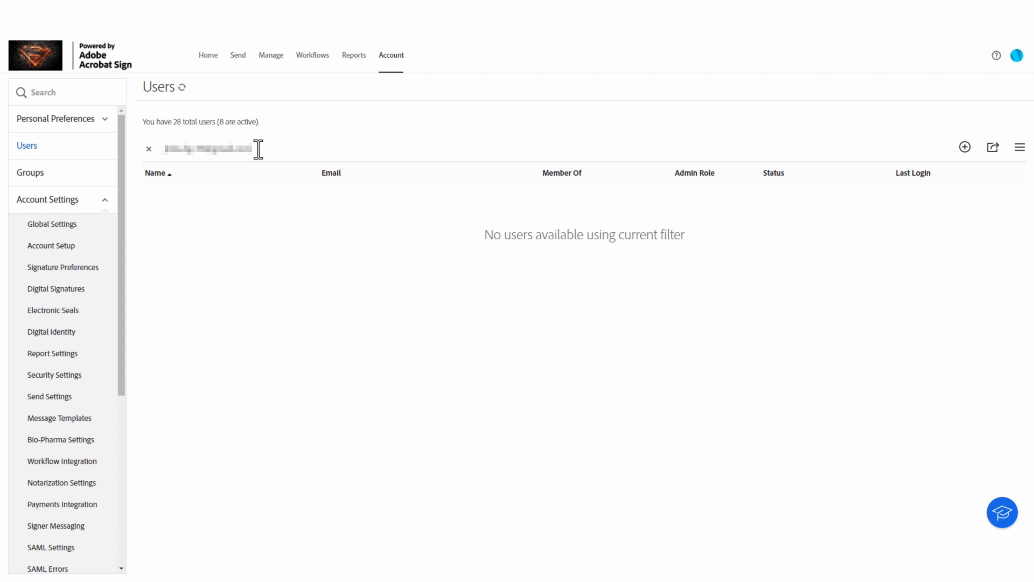
{"action": "left_click", "coordinate": [1020, 147]}
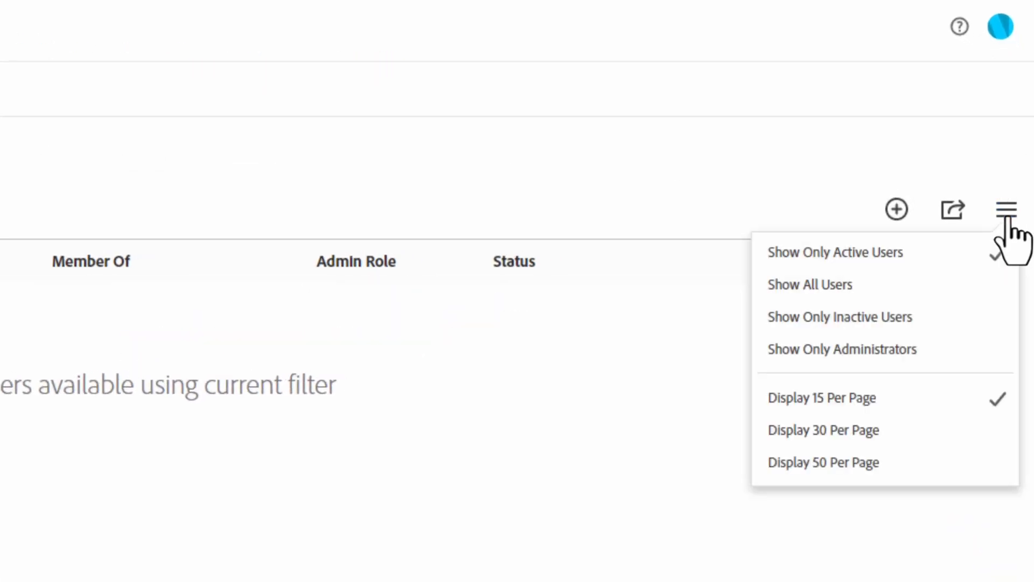
{"action": "mouse_move", "coordinate": [838, 285]}
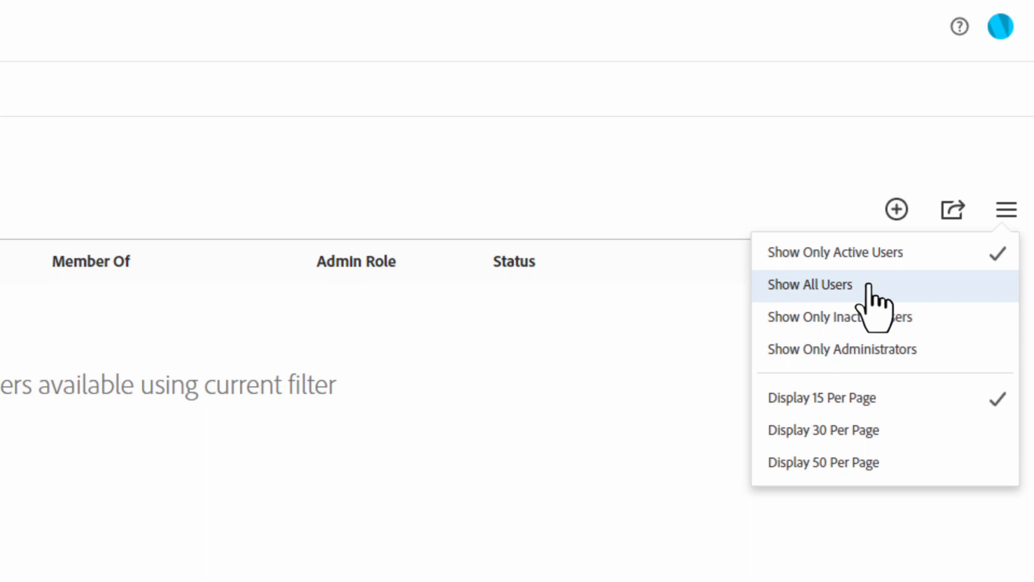
{"action": "left_click", "coordinate": [809, 285]}
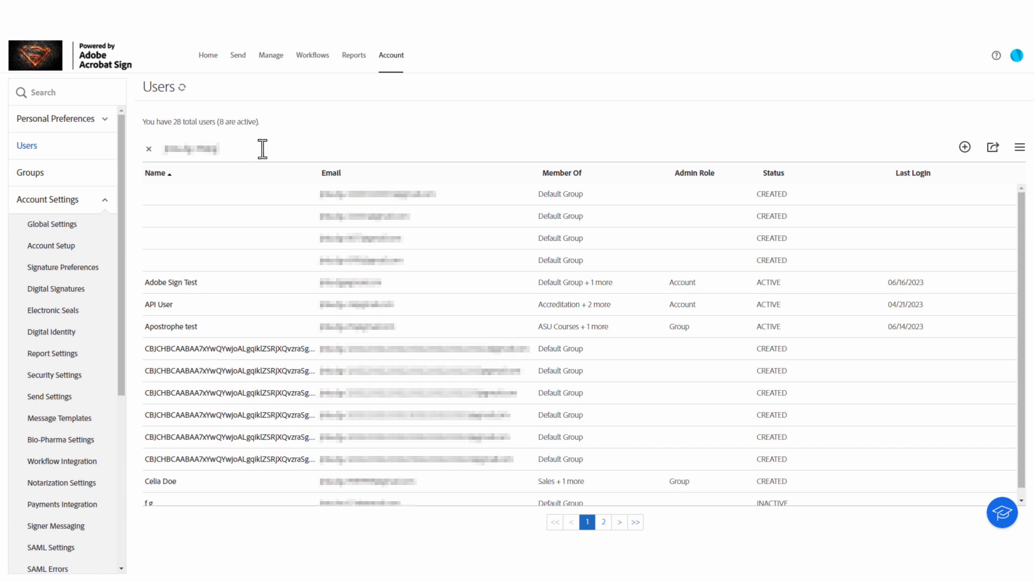
{"action": "type", "text": "SFDC TEST"}
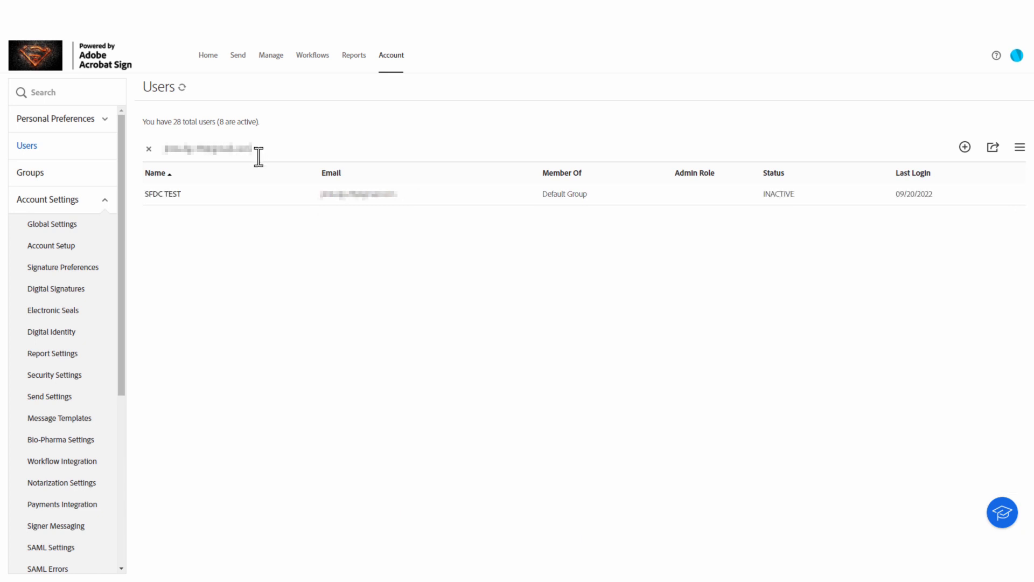
{"action": "left_click", "coordinate": [162, 194]}
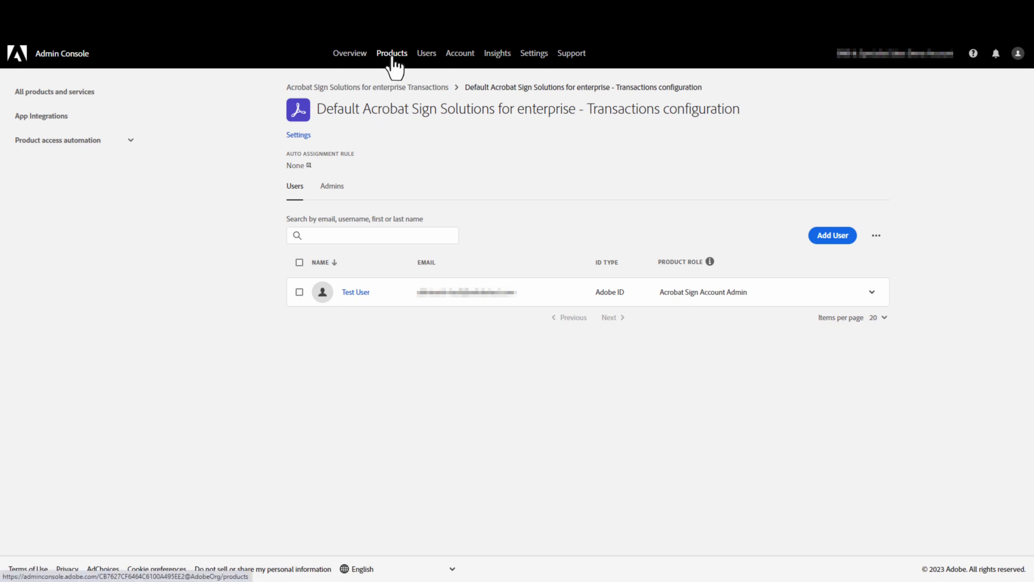
Step: Start adding a user to the Default Acrobat Sign Solutions for enterprise - Transactions profile
{"action": "left_click", "coordinate": [392, 53]}
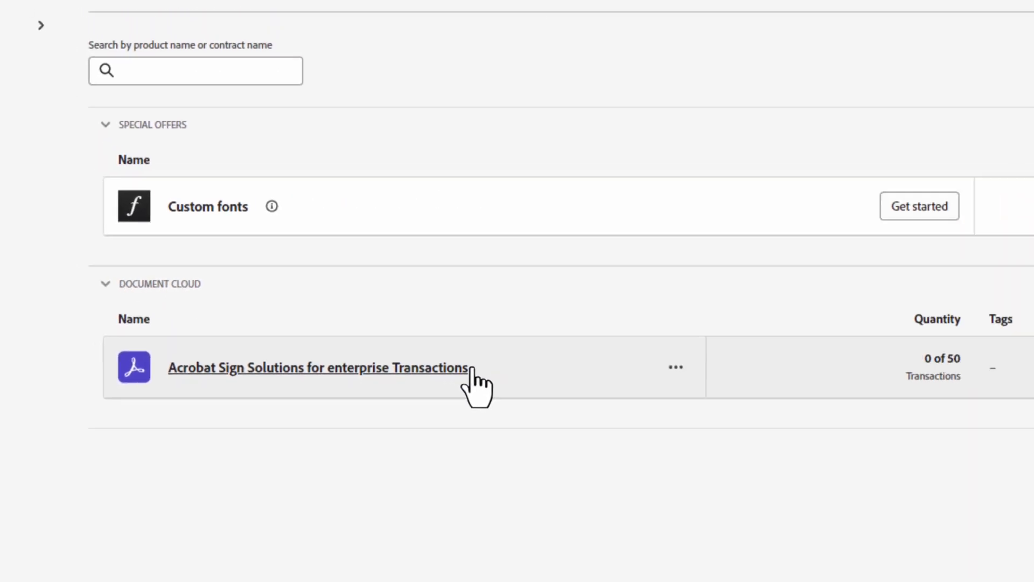
{"action": "left_click", "coordinate": [318, 367]}
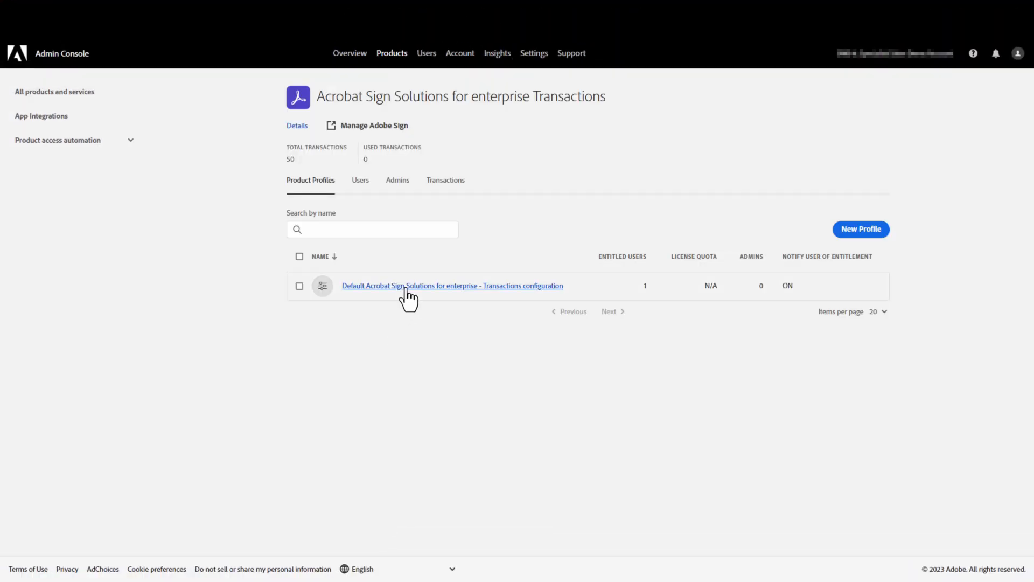
{"action": "left_click", "coordinate": [452, 286]}
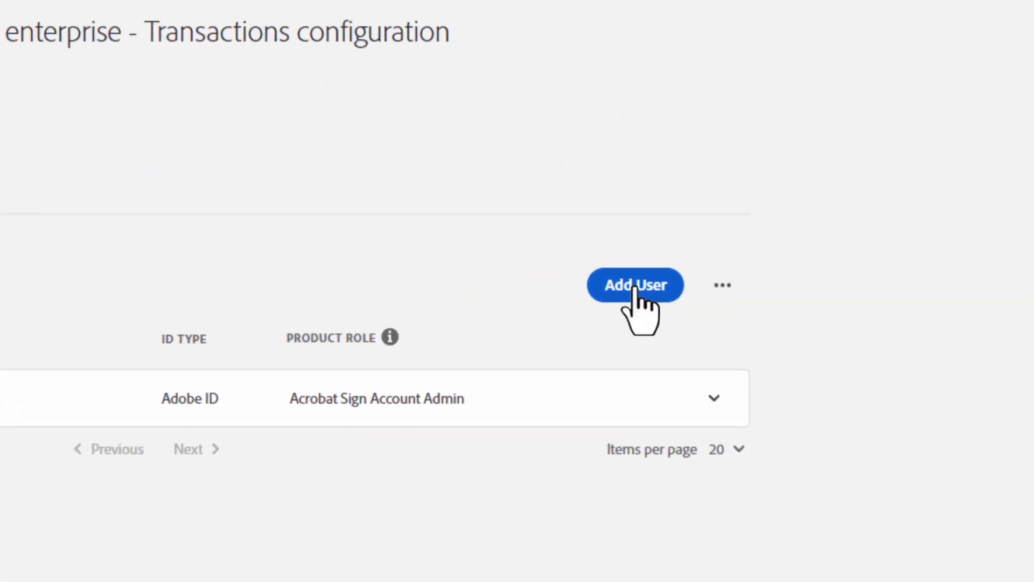
{"action": "left_click", "coordinate": [634, 285]}
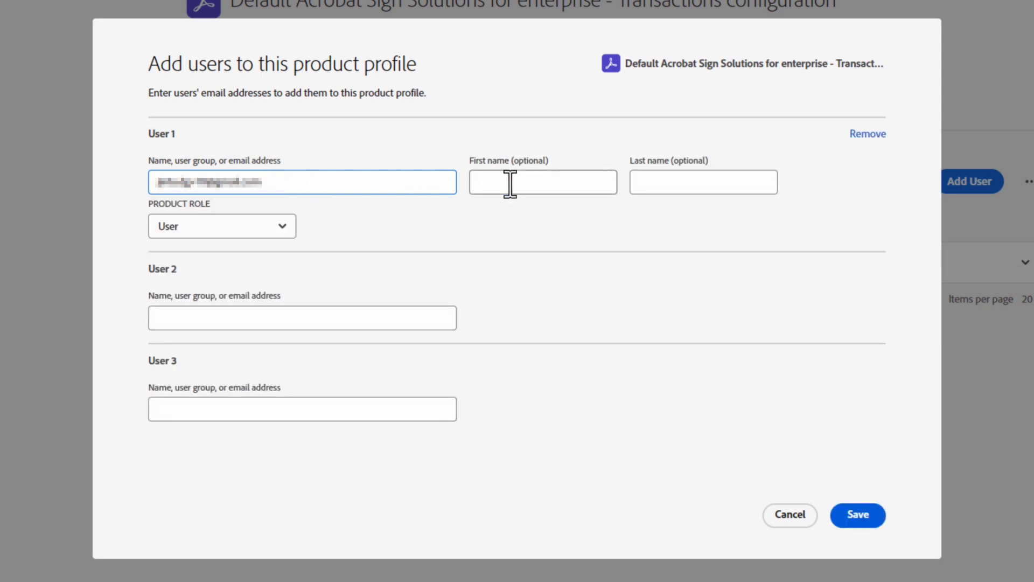
Step: Fill in last name 'User 12' for the new user and assign a product role
{"action": "type", "text": "User 12"}
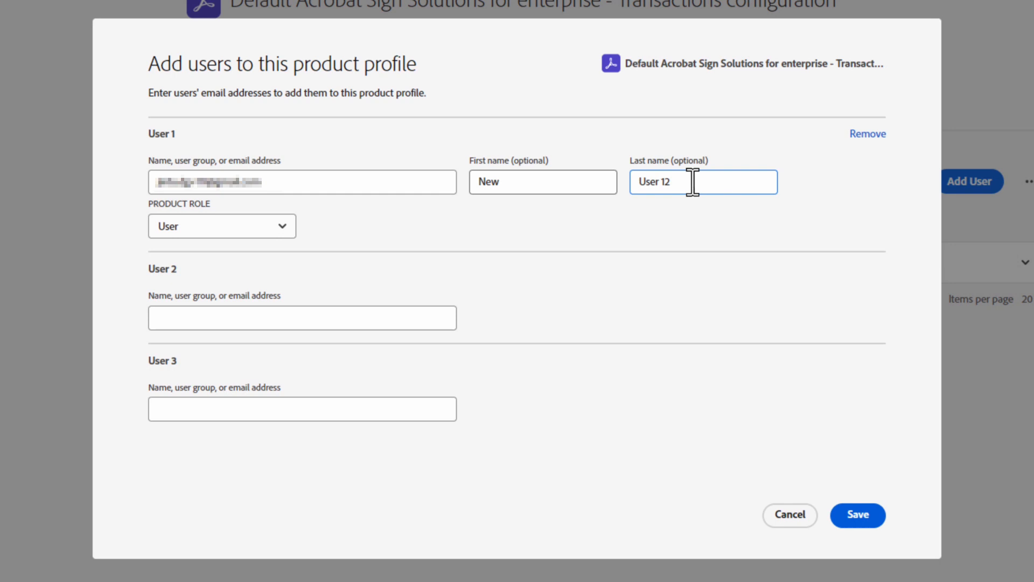
{"action": "left_click", "coordinate": [221, 225]}
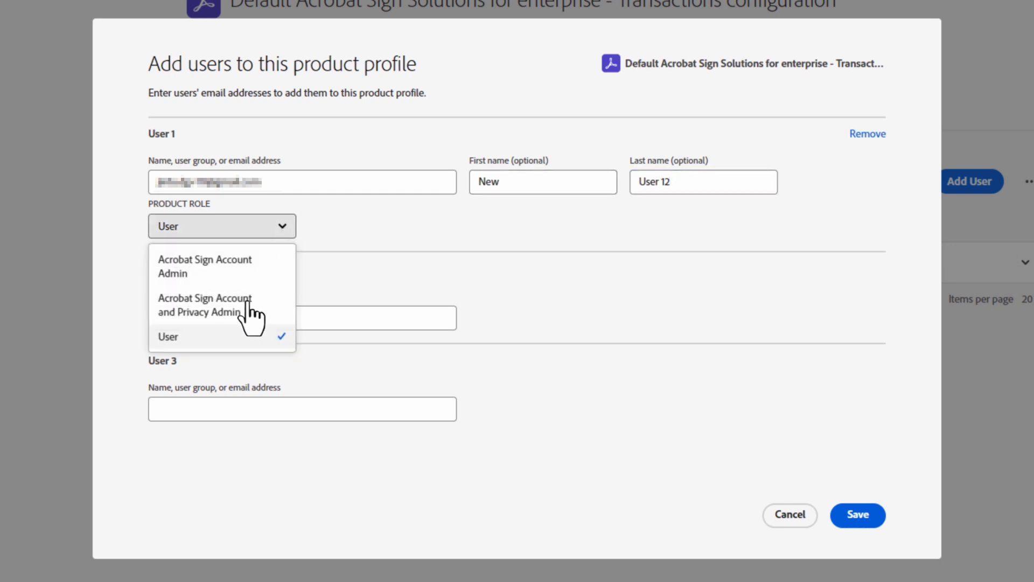
{"action": "left_click", "coordinate": [168, 336]}
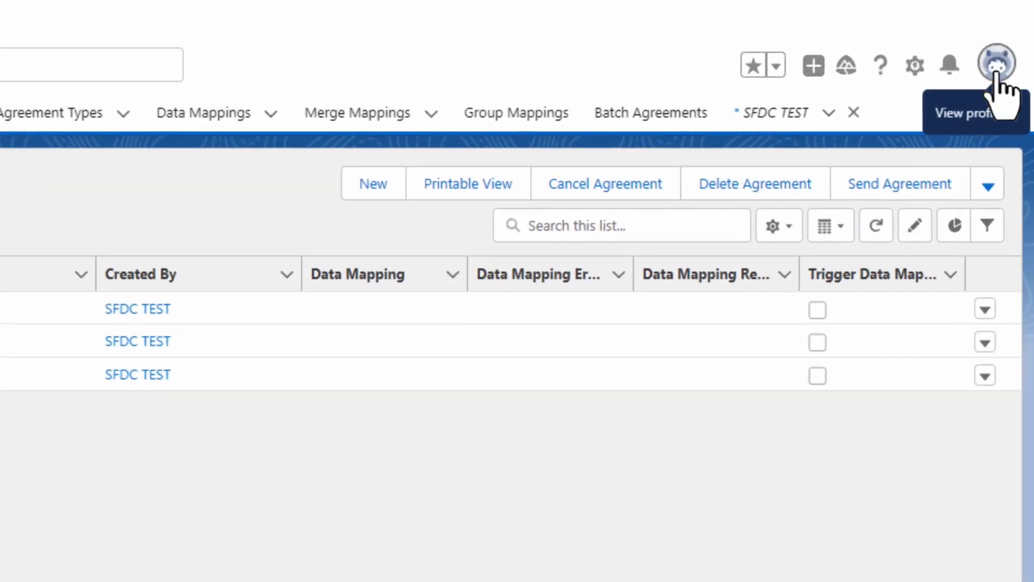
Step: Check SFDC TEST's email on the Personal Information page against the Acrobat Sign user
{"action": "left_click", "coordinate": [997, 65]}
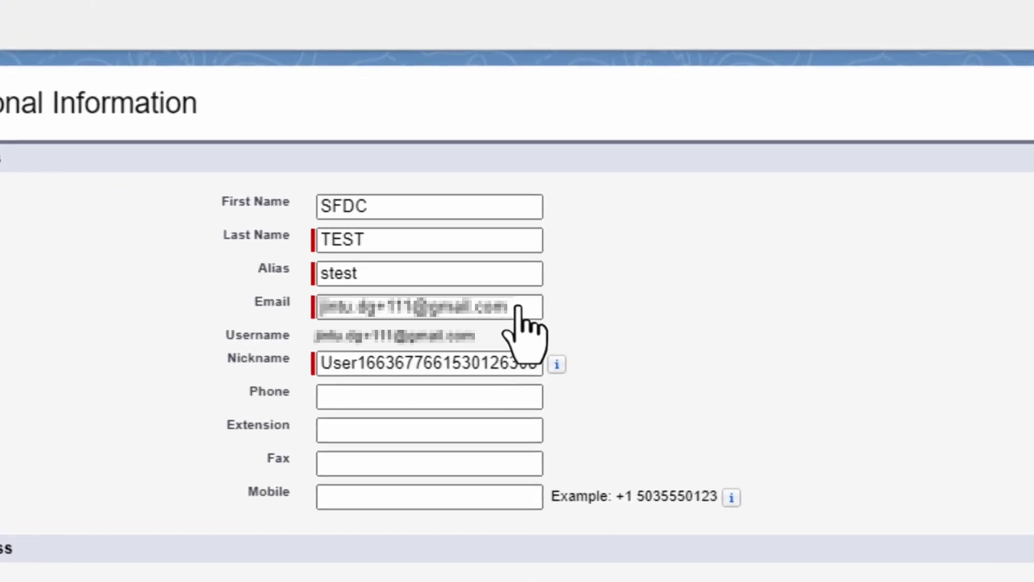
{"action": "left_click", "coordinate": [429, 306]}
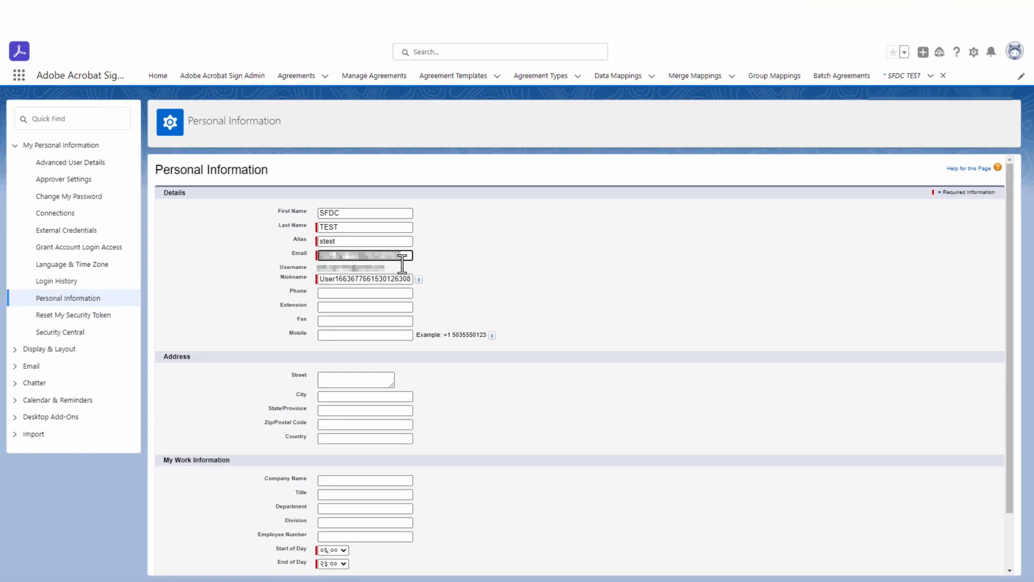
{"action": "left_click", "coordinate": [158, 75]}
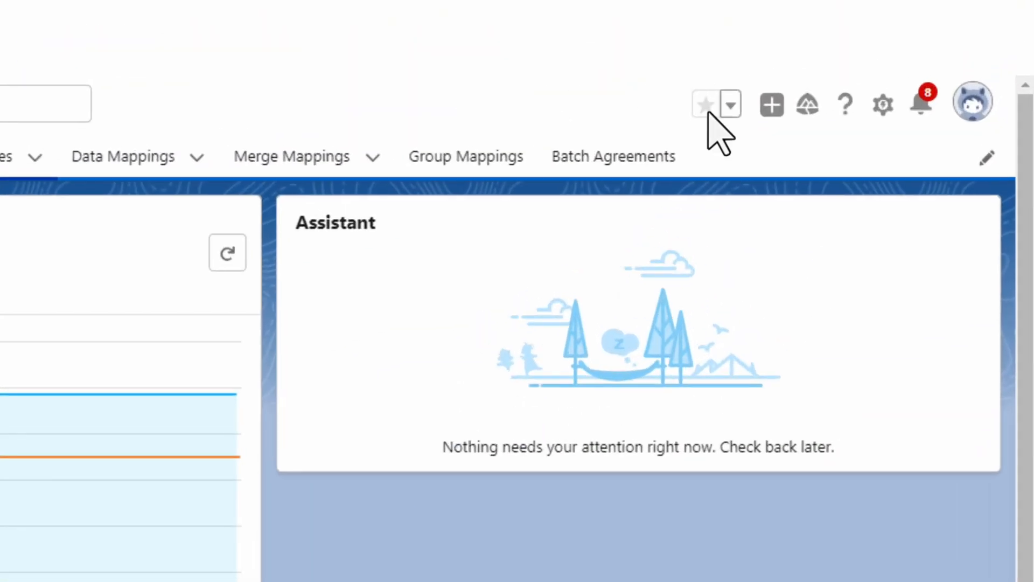
Step: Reach SFDC TEST's user detail record through Setup's All Users list
{"action": "left_click", "coordinate": [882, 104]}
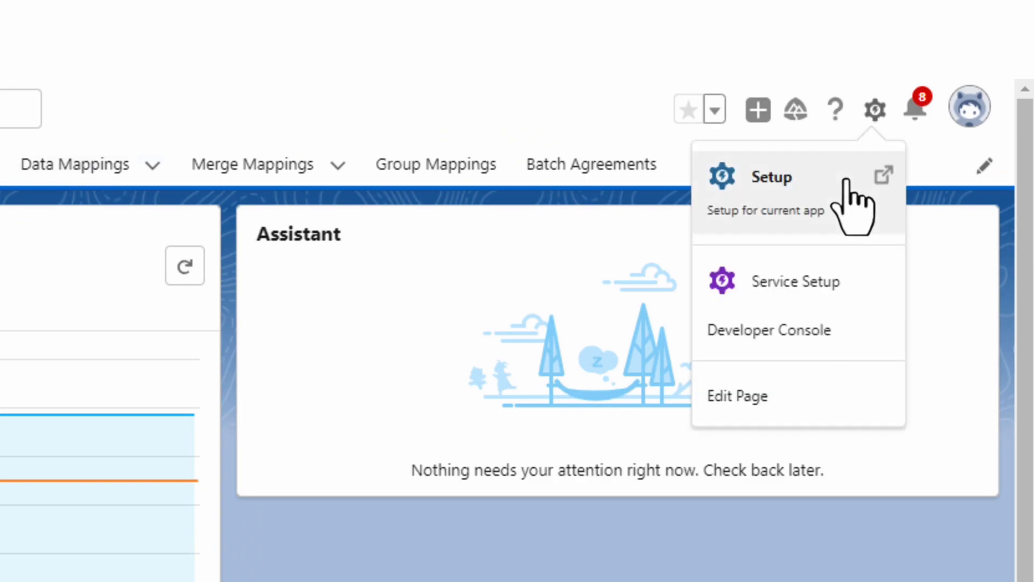
{"action": "left_click", "coordinate": [770, 176]}
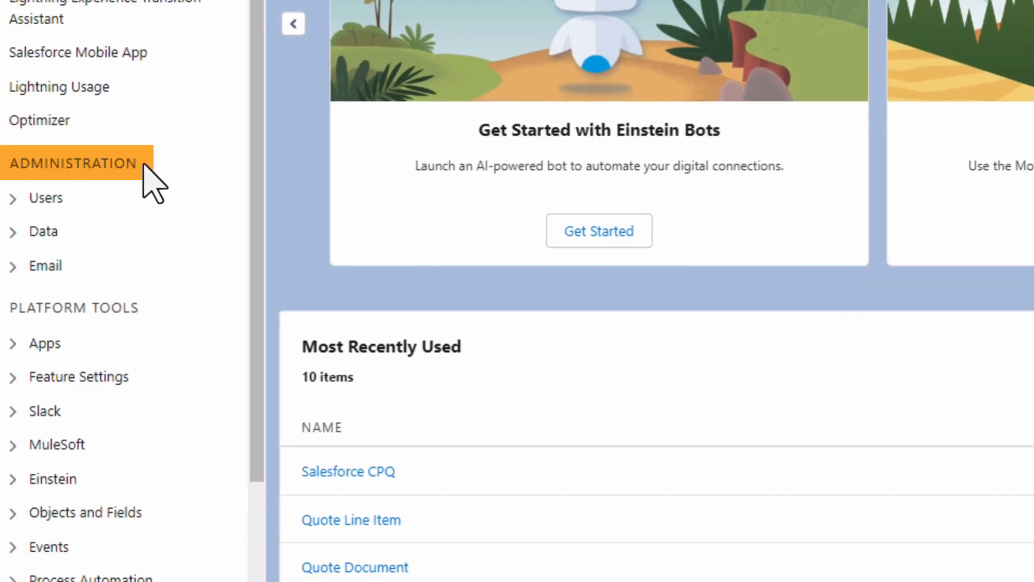
{"action": "left_click", "coordinate": [45, 198]}
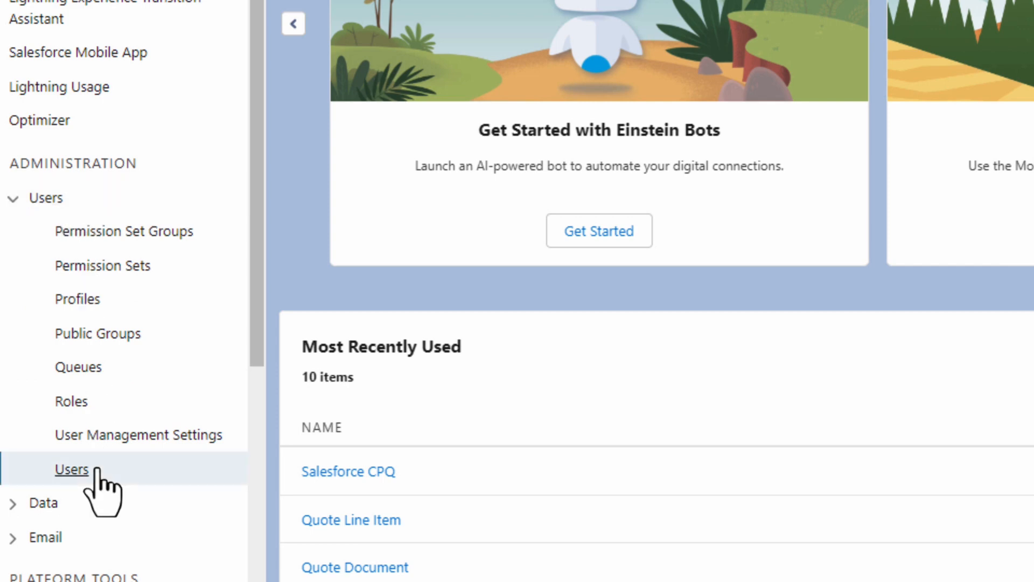
{"action": "left_click", "coordinate": [71, 469]}
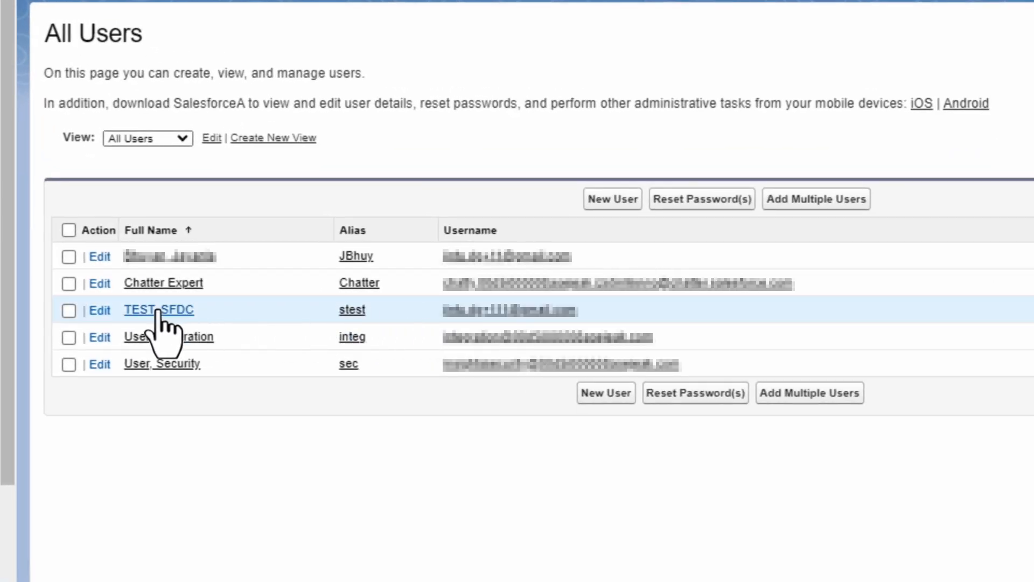
{"action": "left_click", "coordinate": [158, 310]}
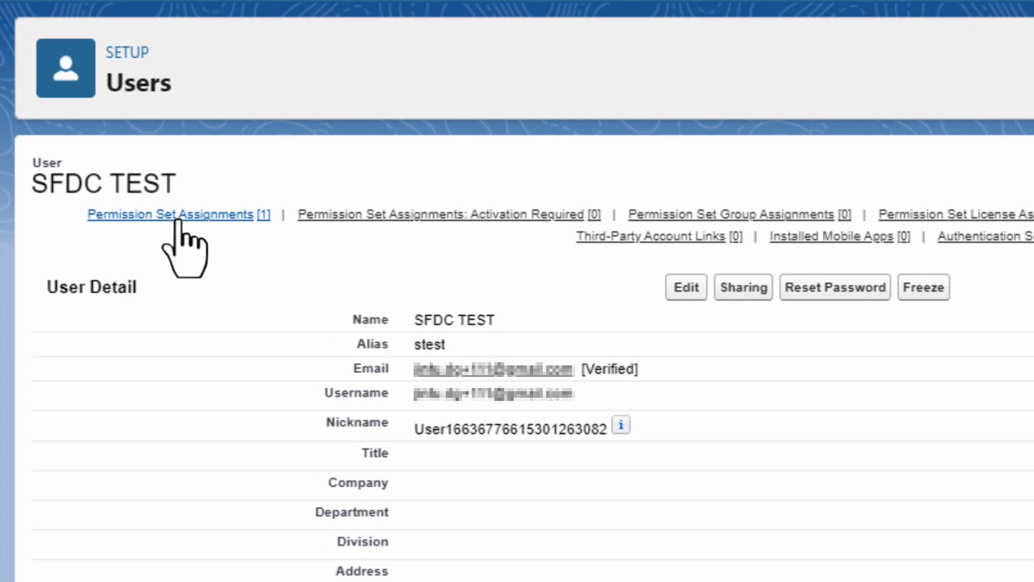
Step: Add Adobe Acrobat Sign User to SFDC TEST's enabled permission sets
{"action": "left_click", "coordinate": [171, 214]}
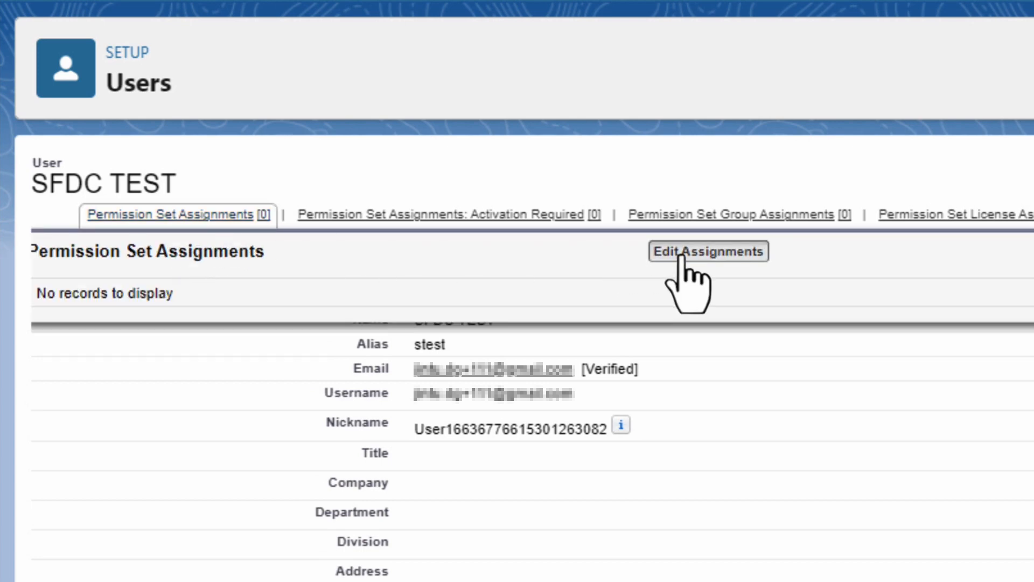
{"action": "left_click", "coordinate": [707, 252]}
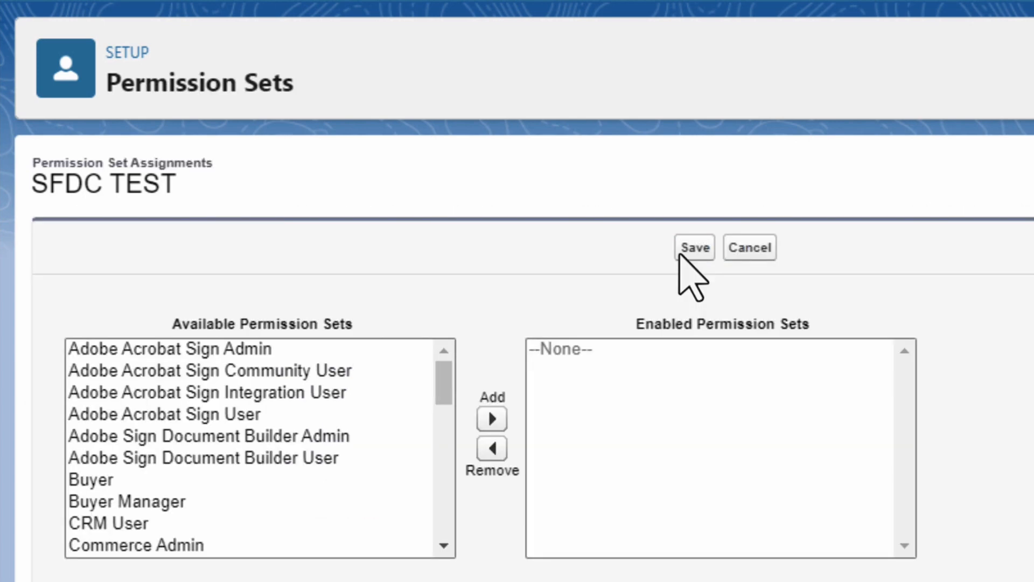
{"action": "left_click", "coordinate": [165, 414]}
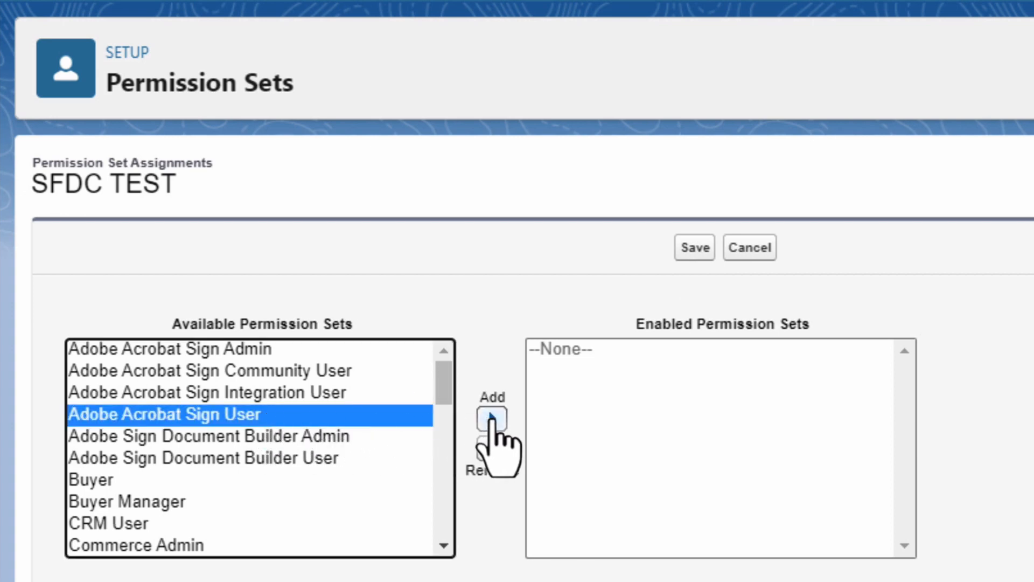
{"action": "left_click", "coordinate": [492, 419]}
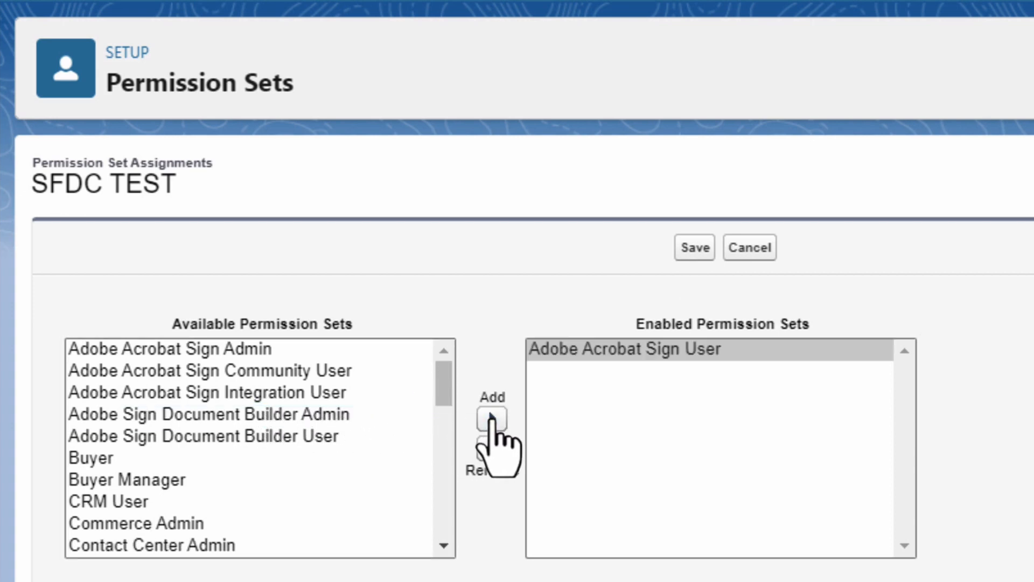